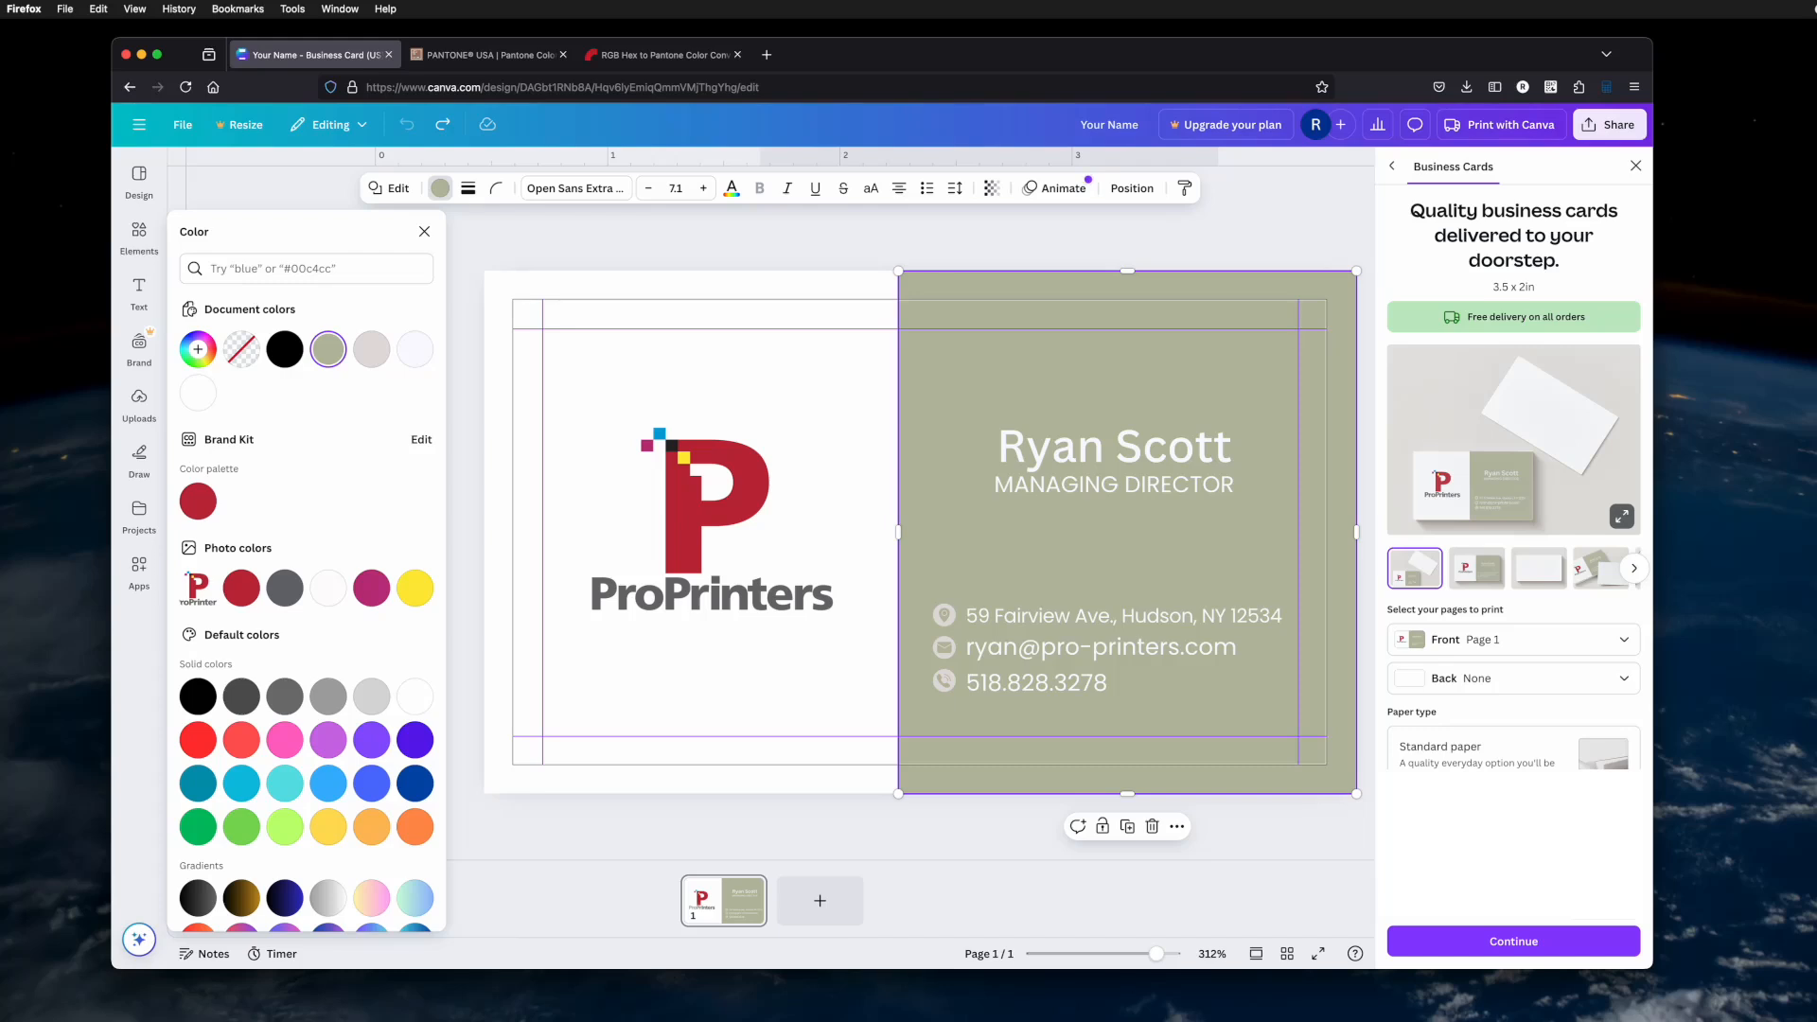
# Show the purple search value's coated matches in Pantone Color Finder and open its colour wheel
pyautogui.click(486, 55)
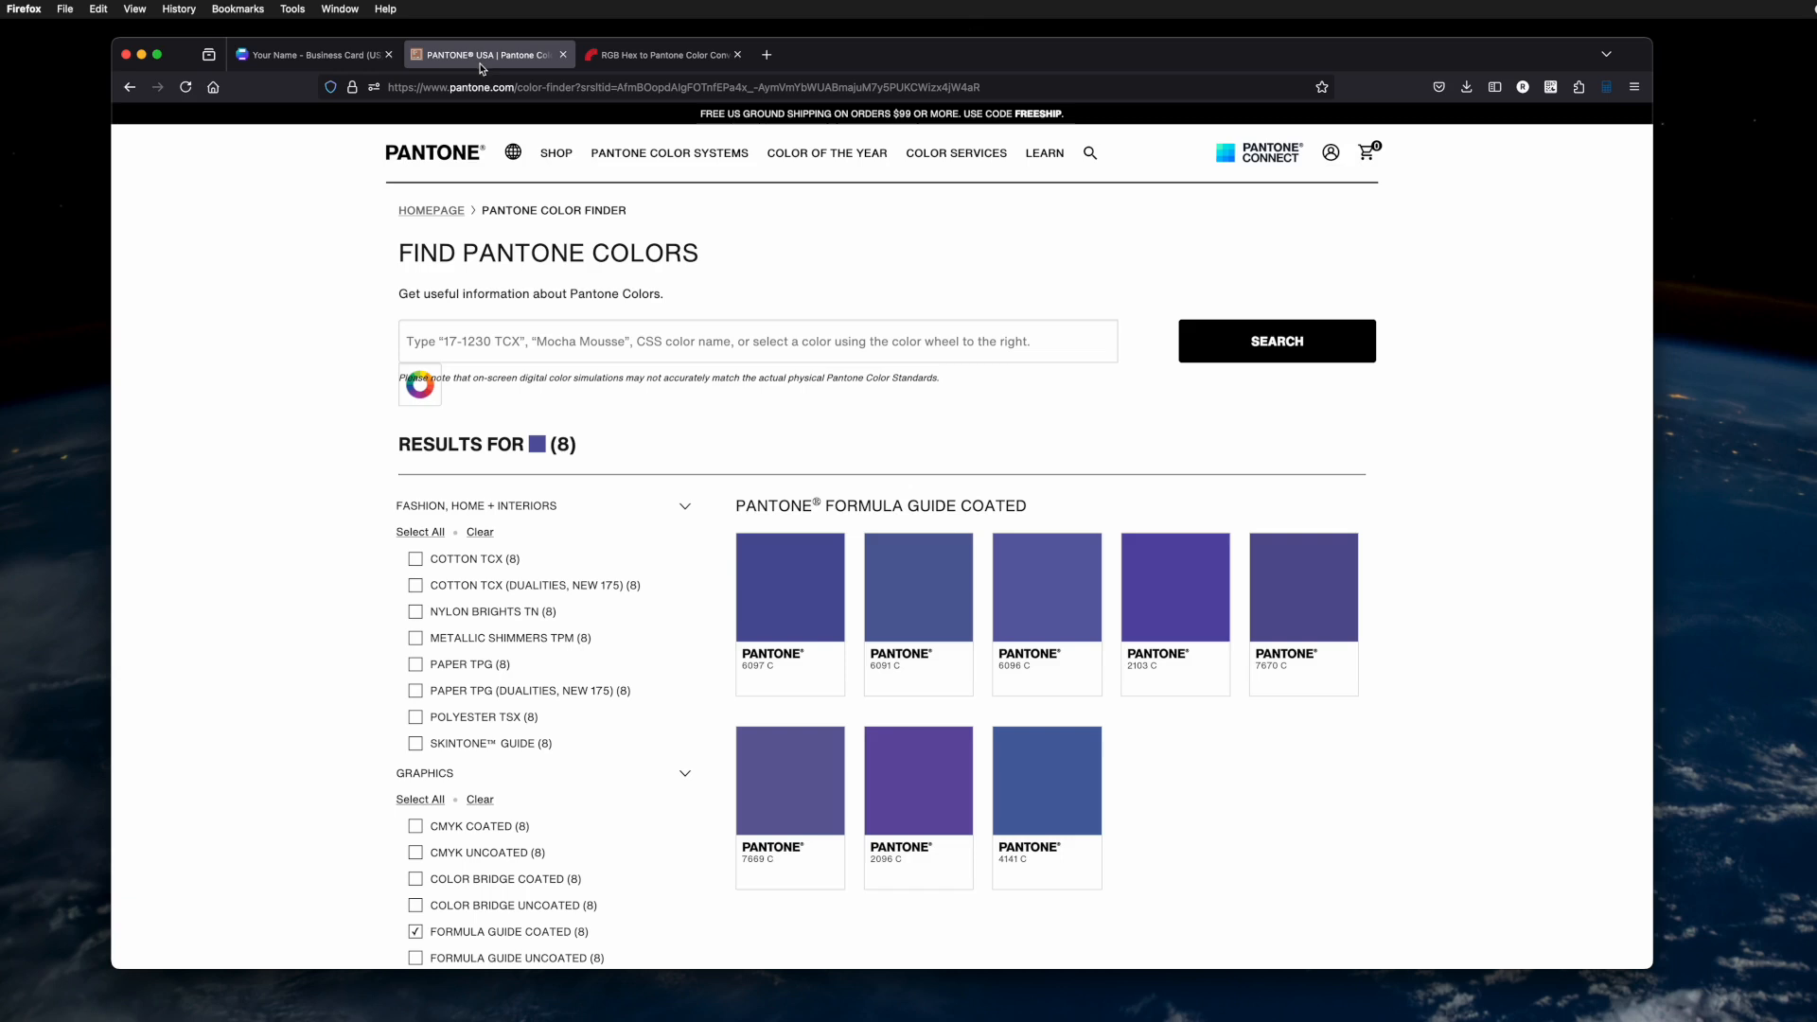
pyautogui.moveTo(1329, 160)
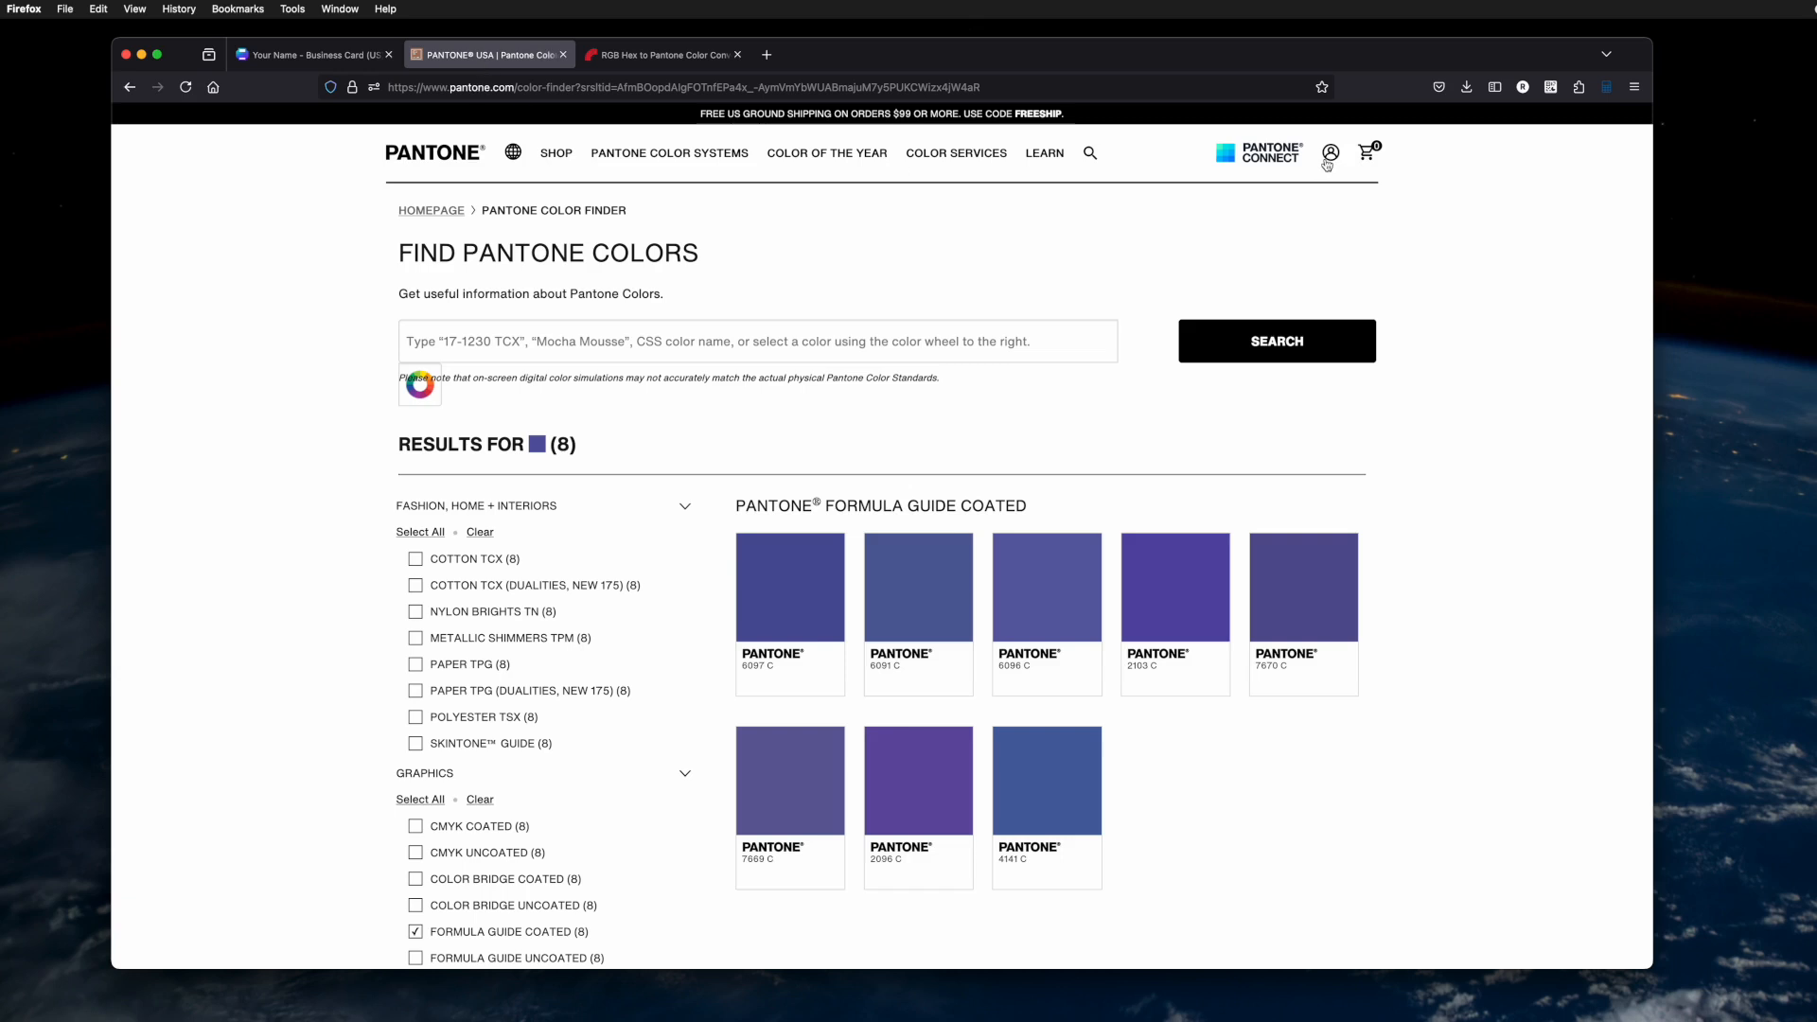
pyautogui.click(956, 151)
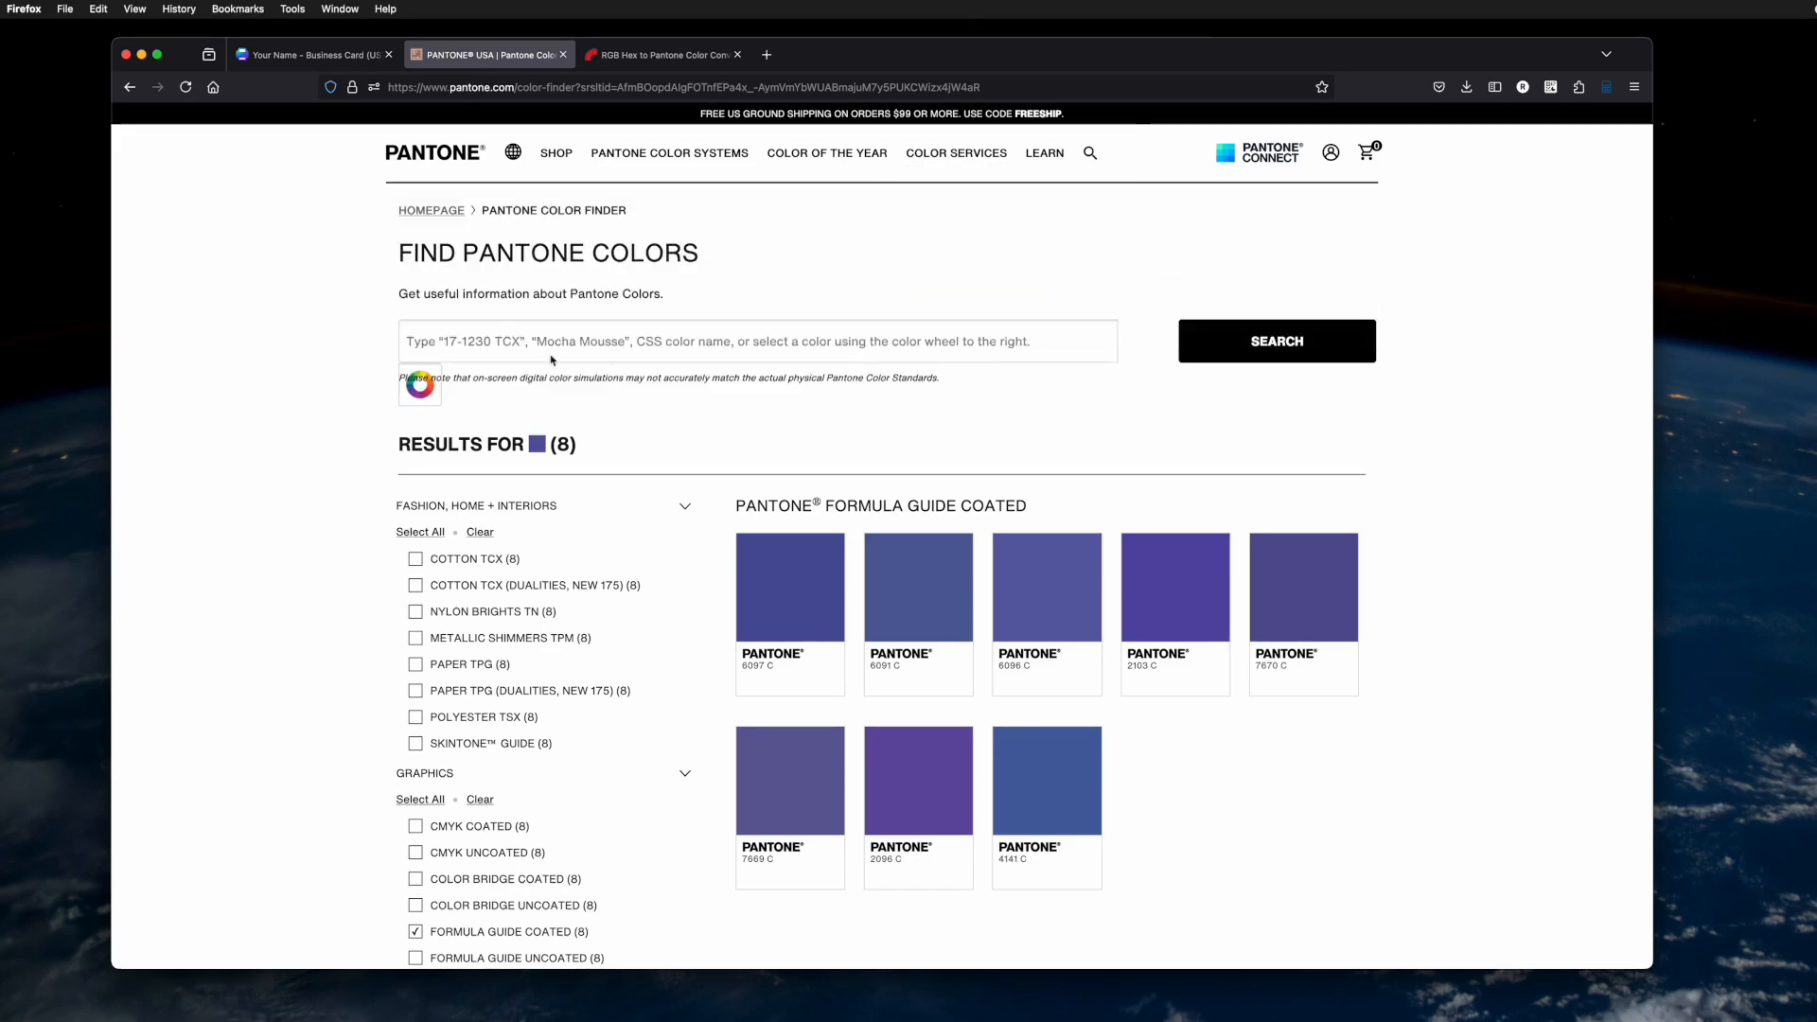
pyautogui.moveTo(460, 402)
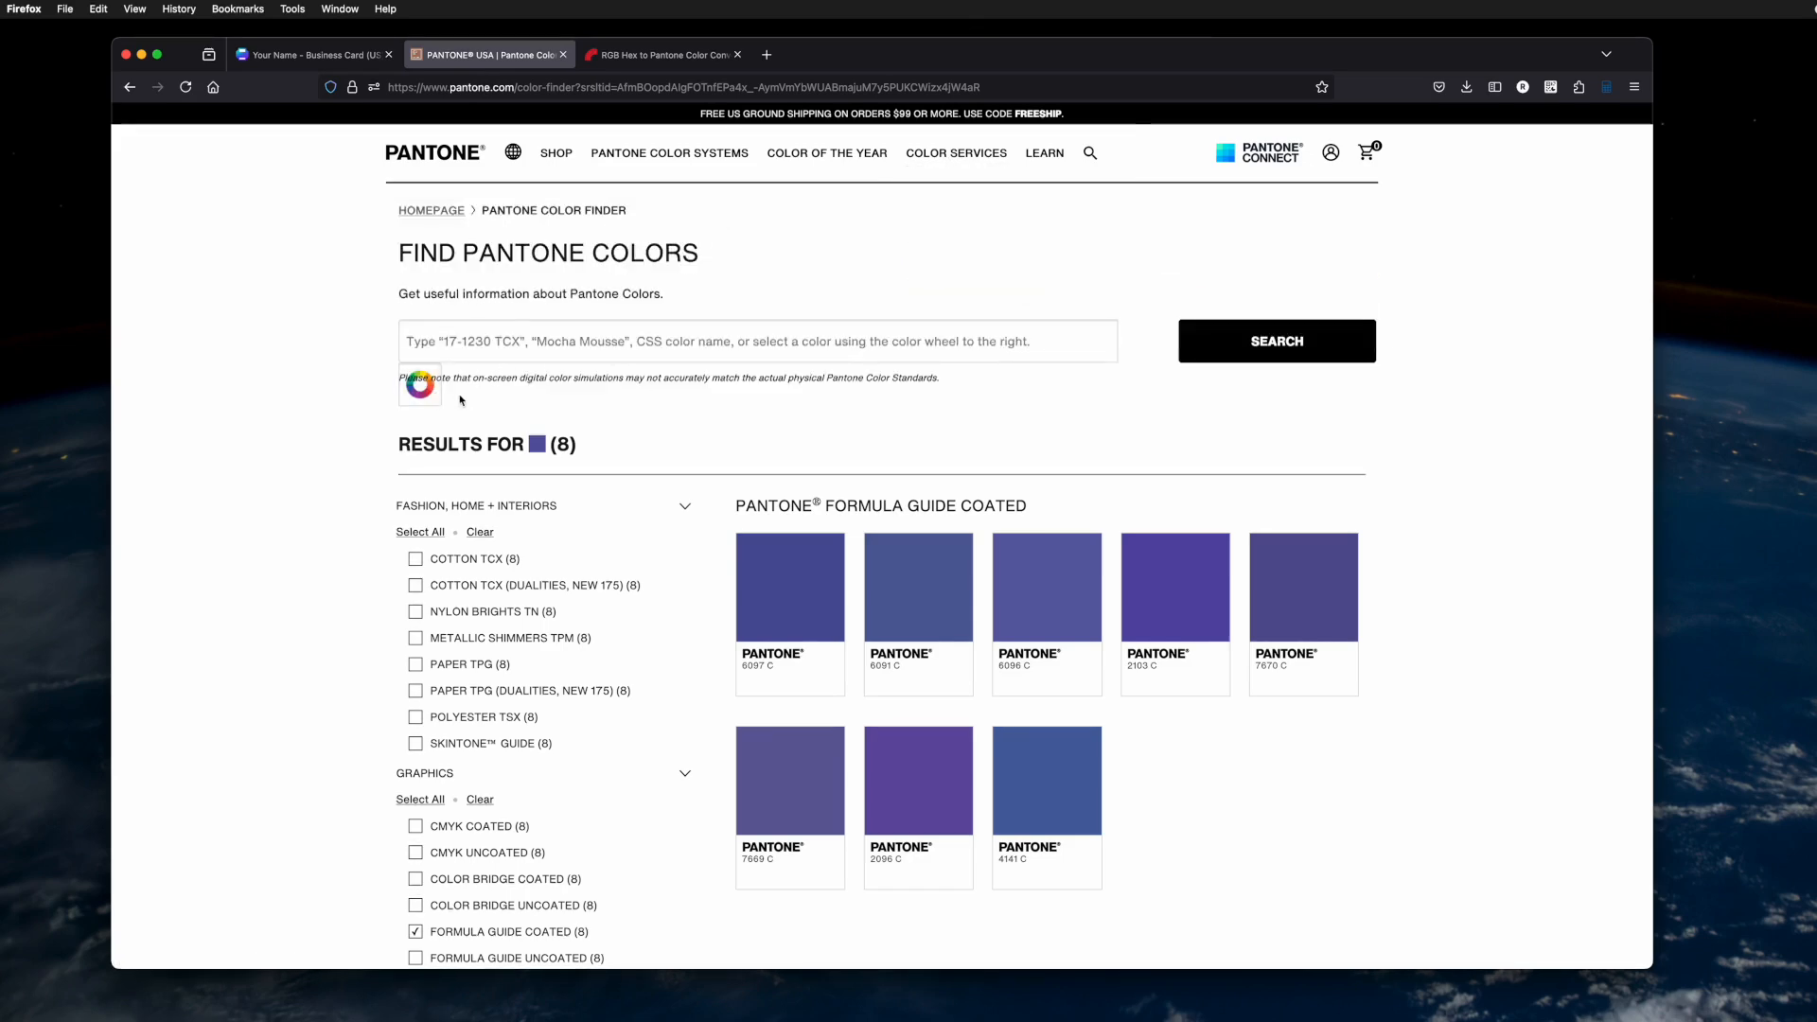
pyautogui.click(418, 386)
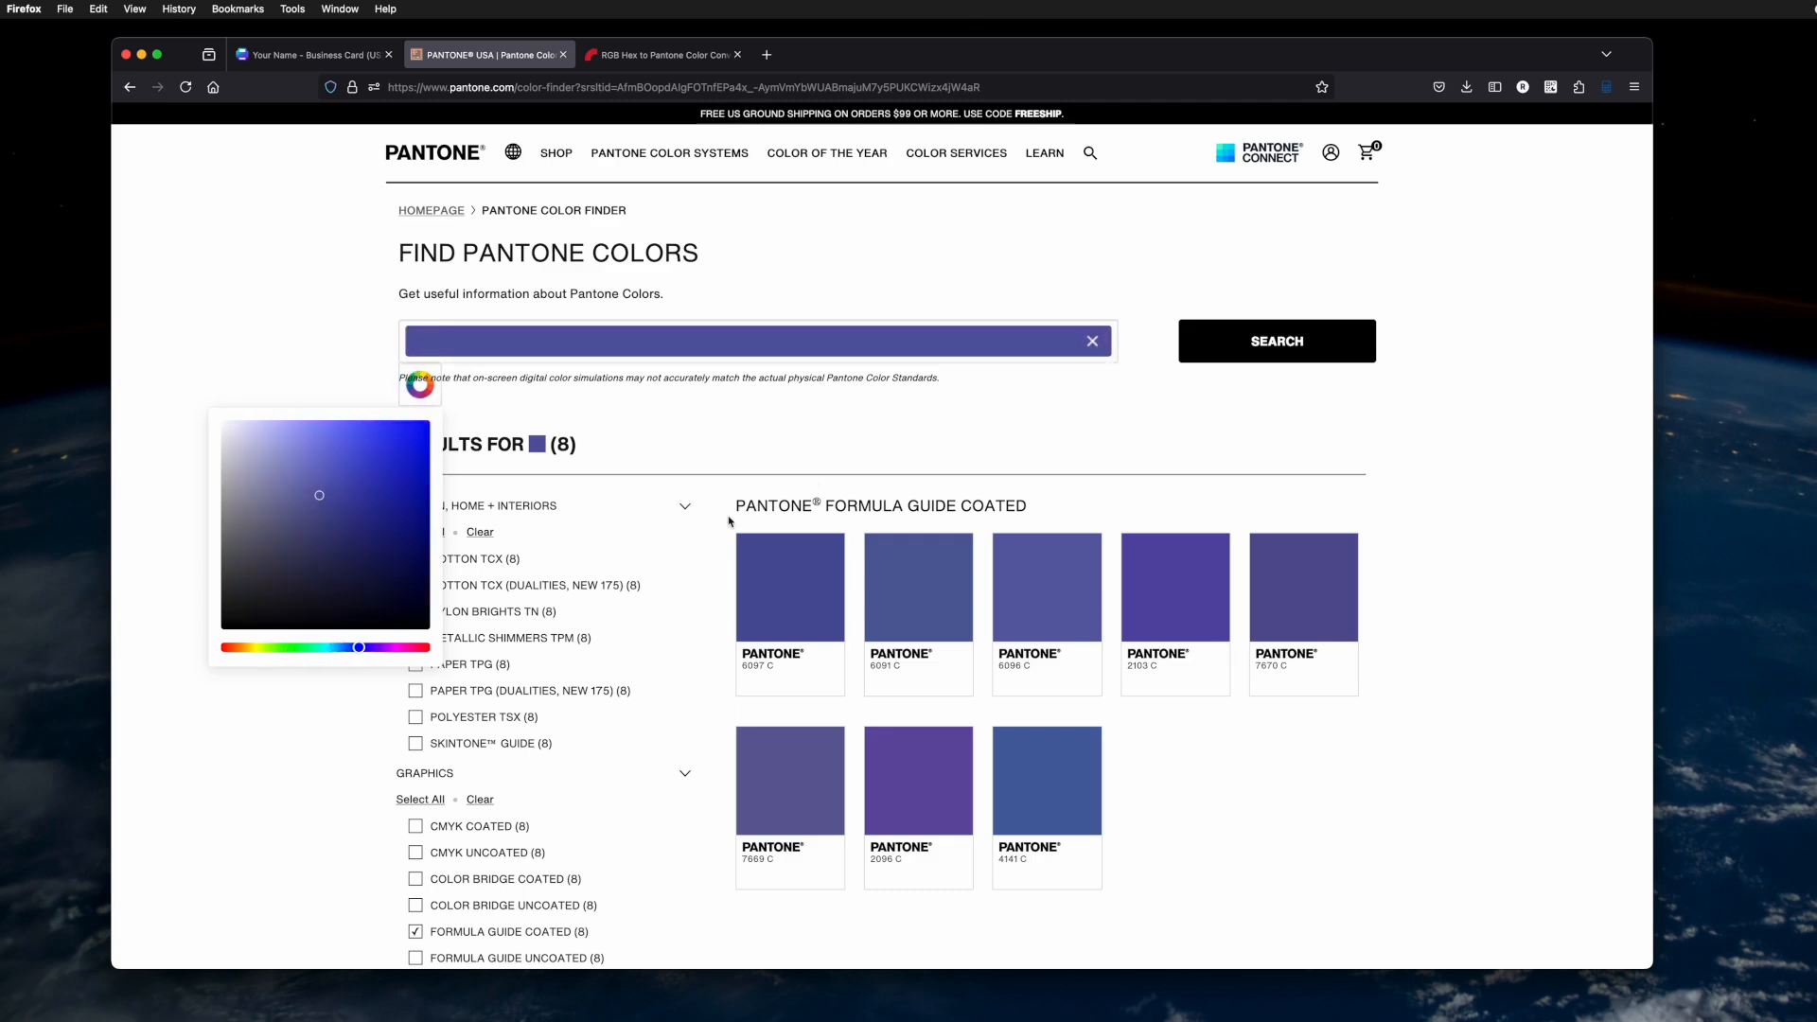
# Scroll the eight Formula Guide Coated purple matches to find Pantone 7669 C
pyautogui.scroll(-3)
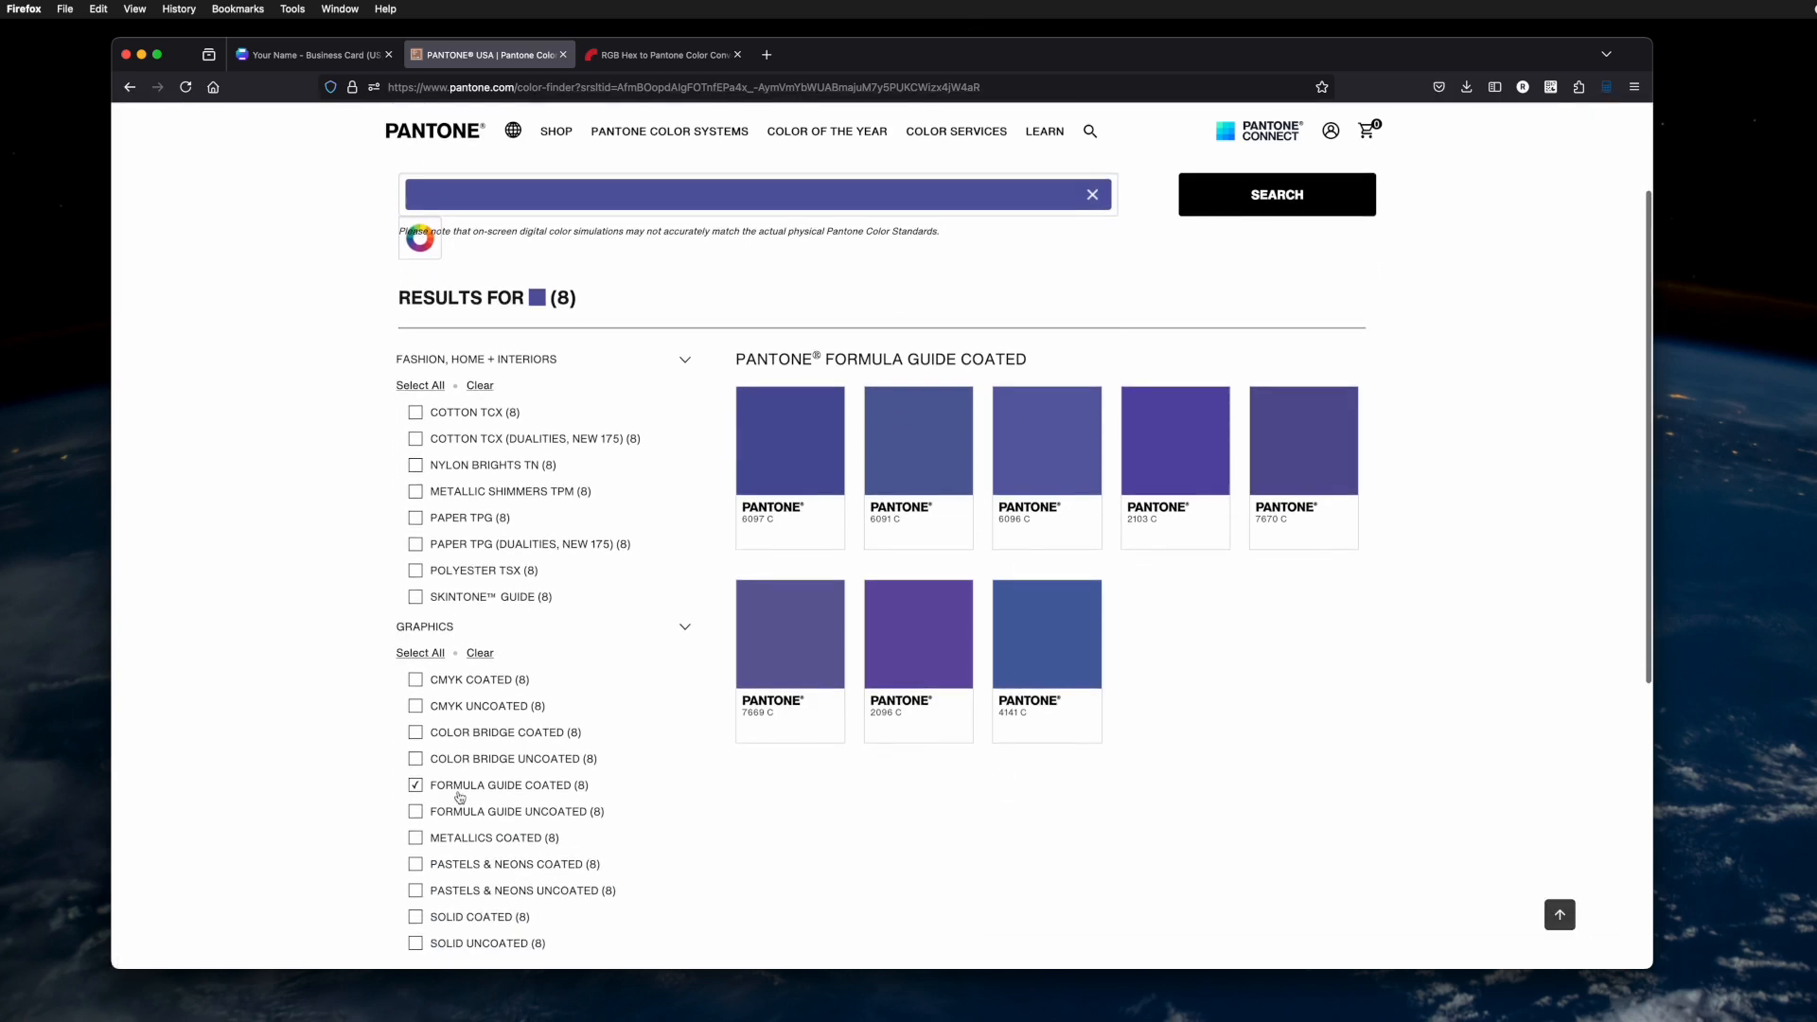
pyautogui.scroll(3)
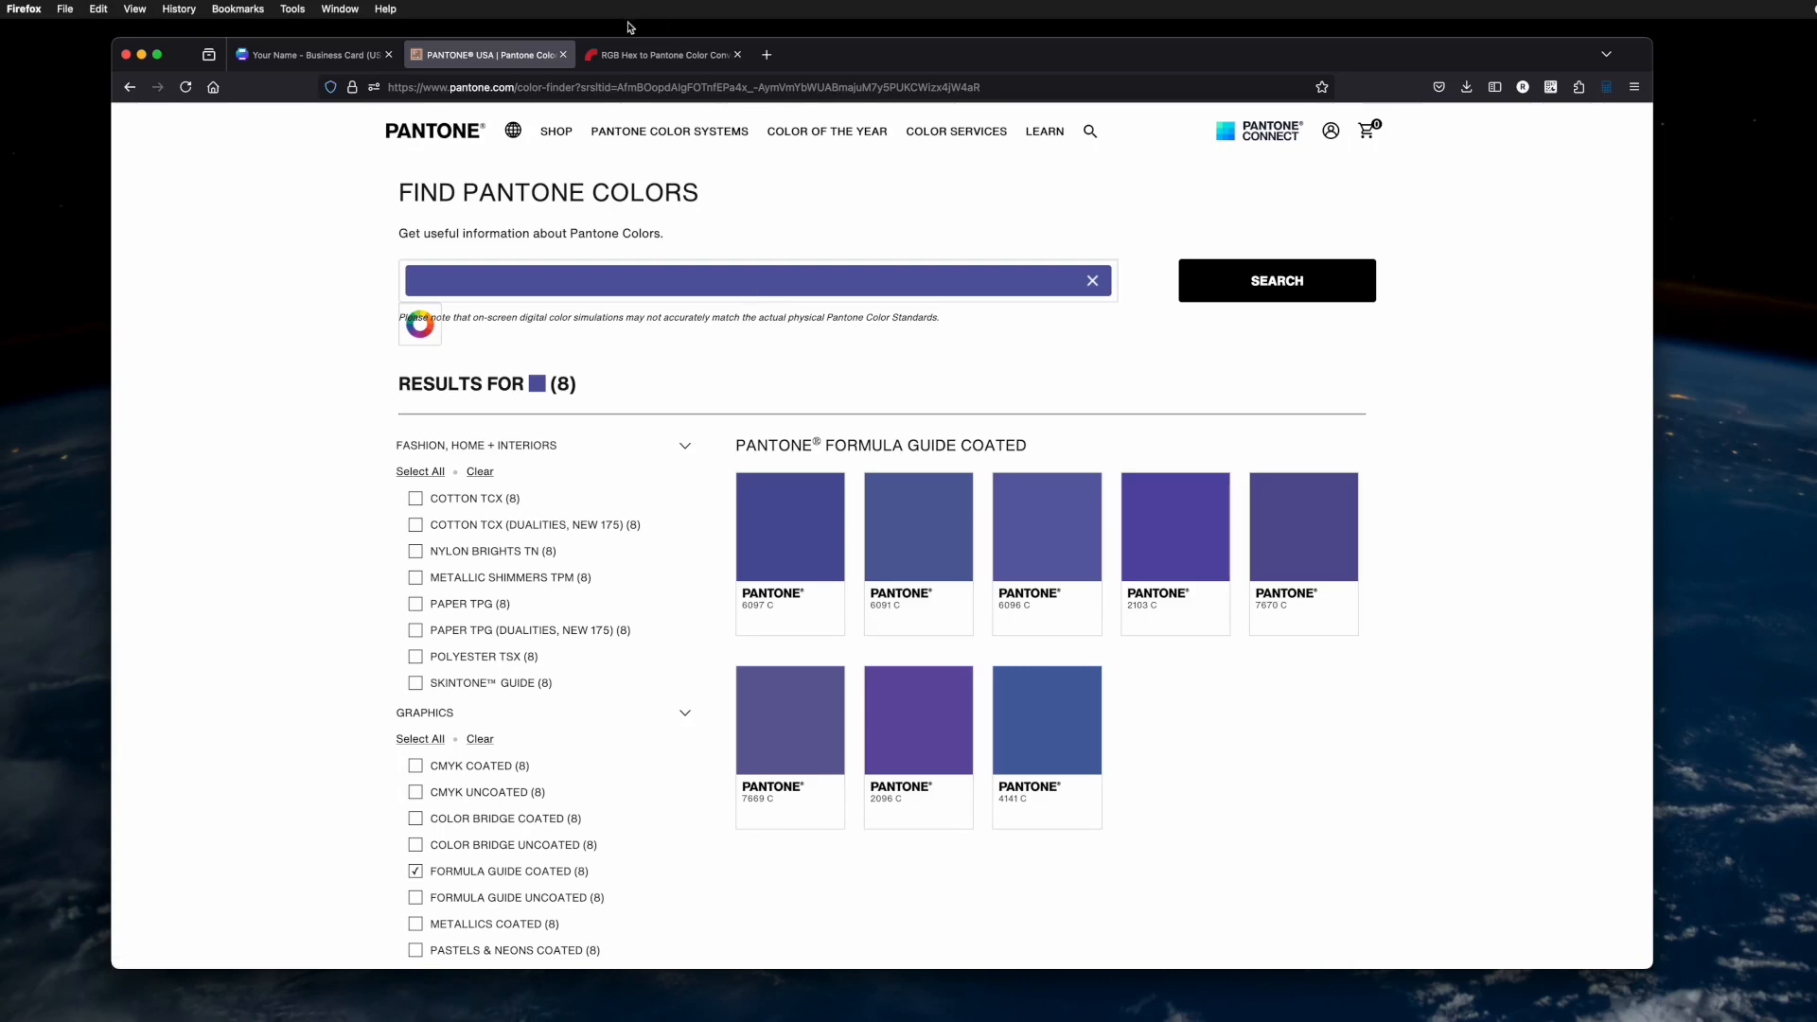
pyautogui.moveTo(661, 55)
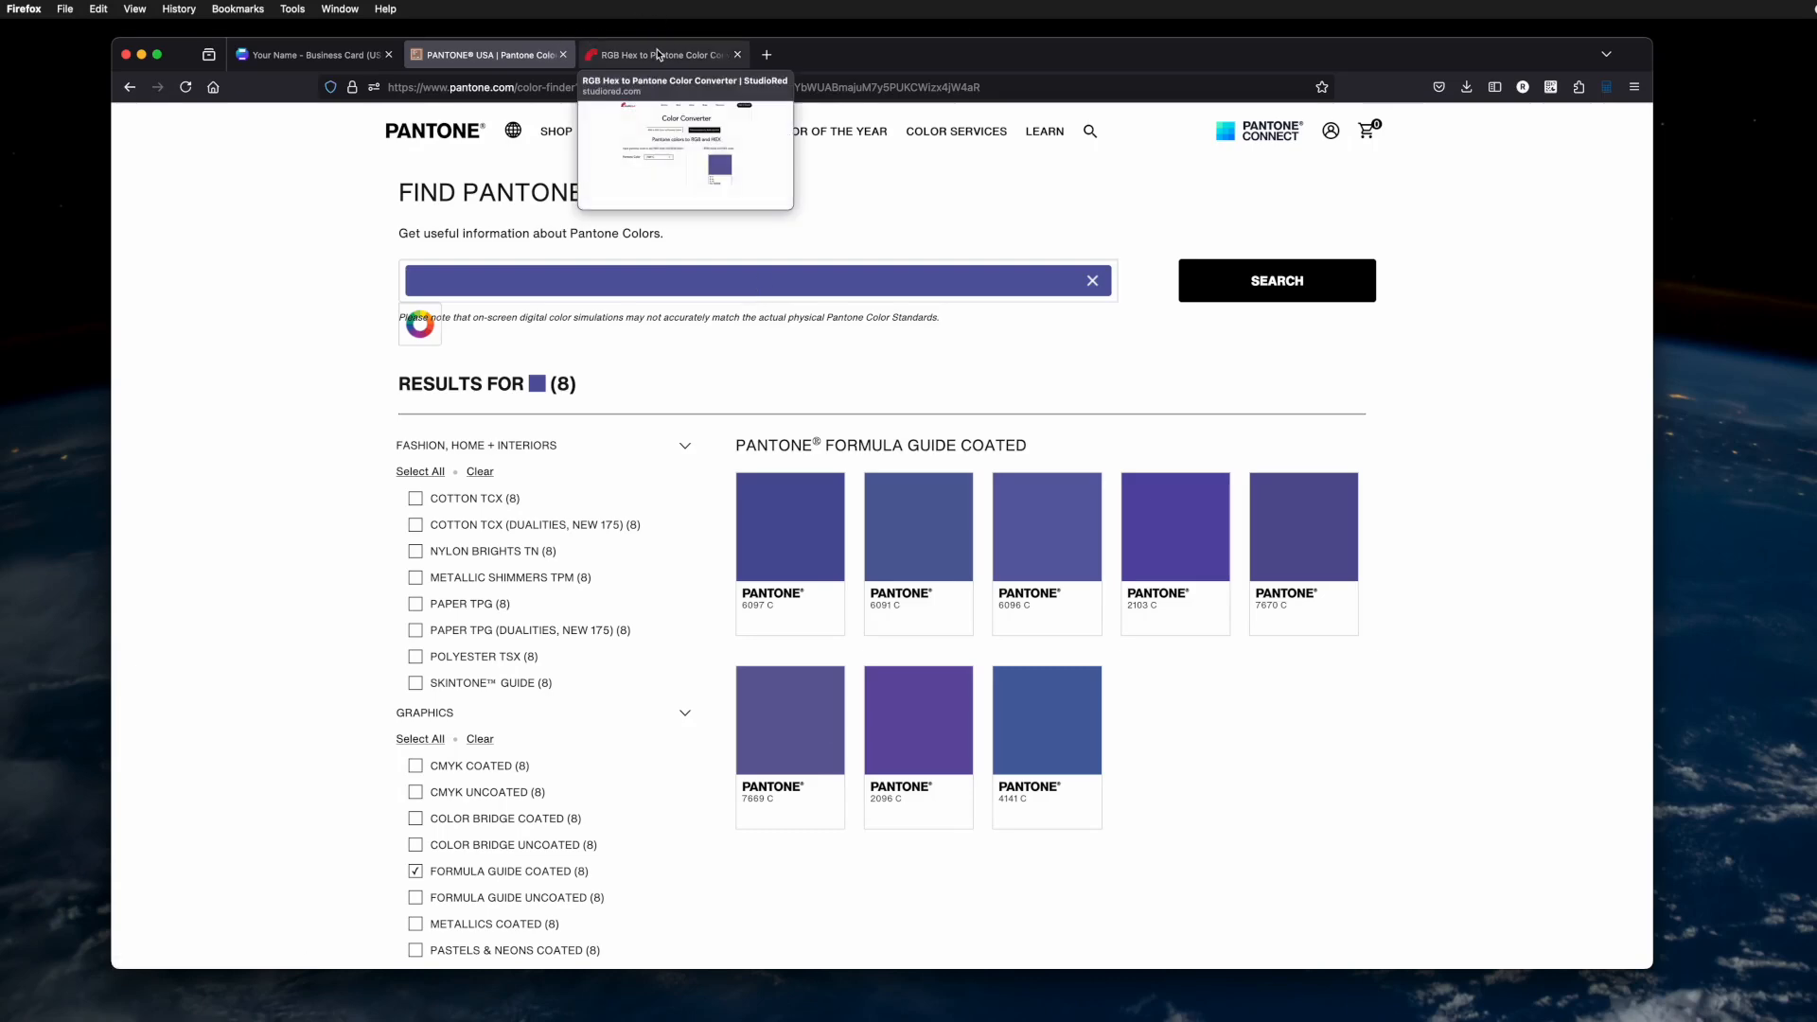
# Convert Pantone 7669 C in StudioRed and select its hex code 615E9B
pyautogui.click(660, 55)
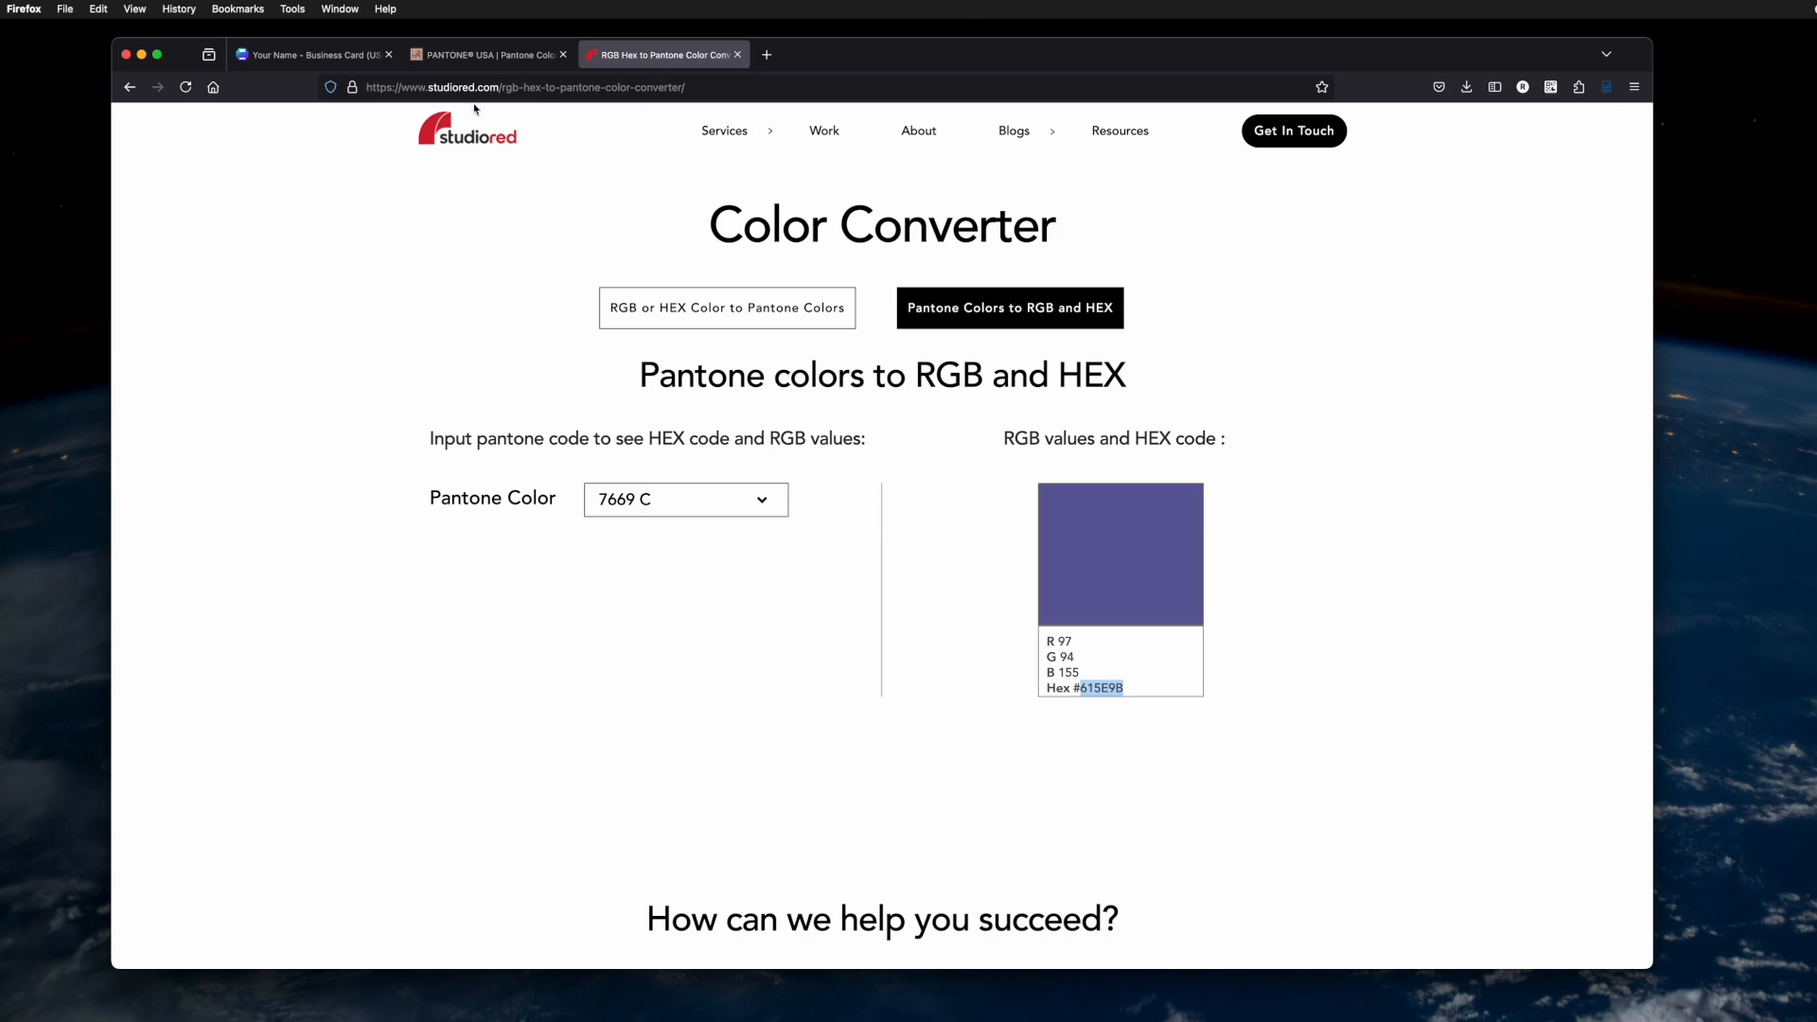
pyautogui.moveTo(594, 510)
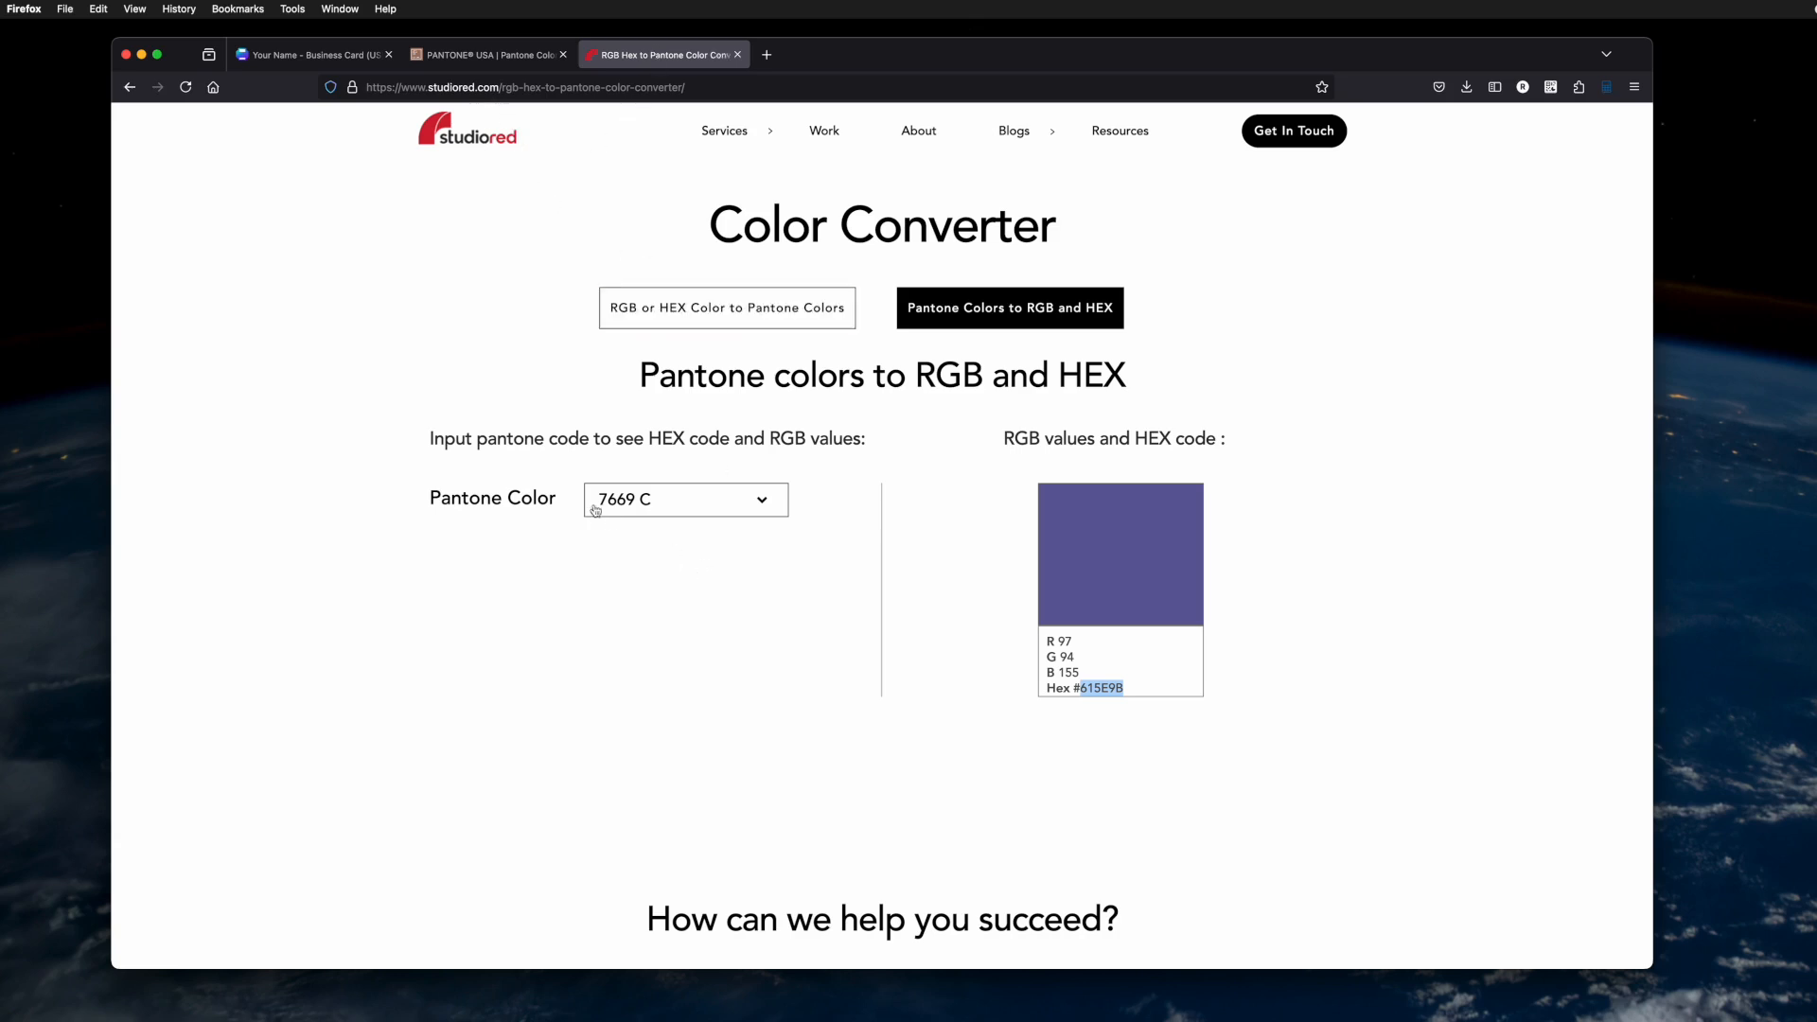
pyautogui.click(684, 500)
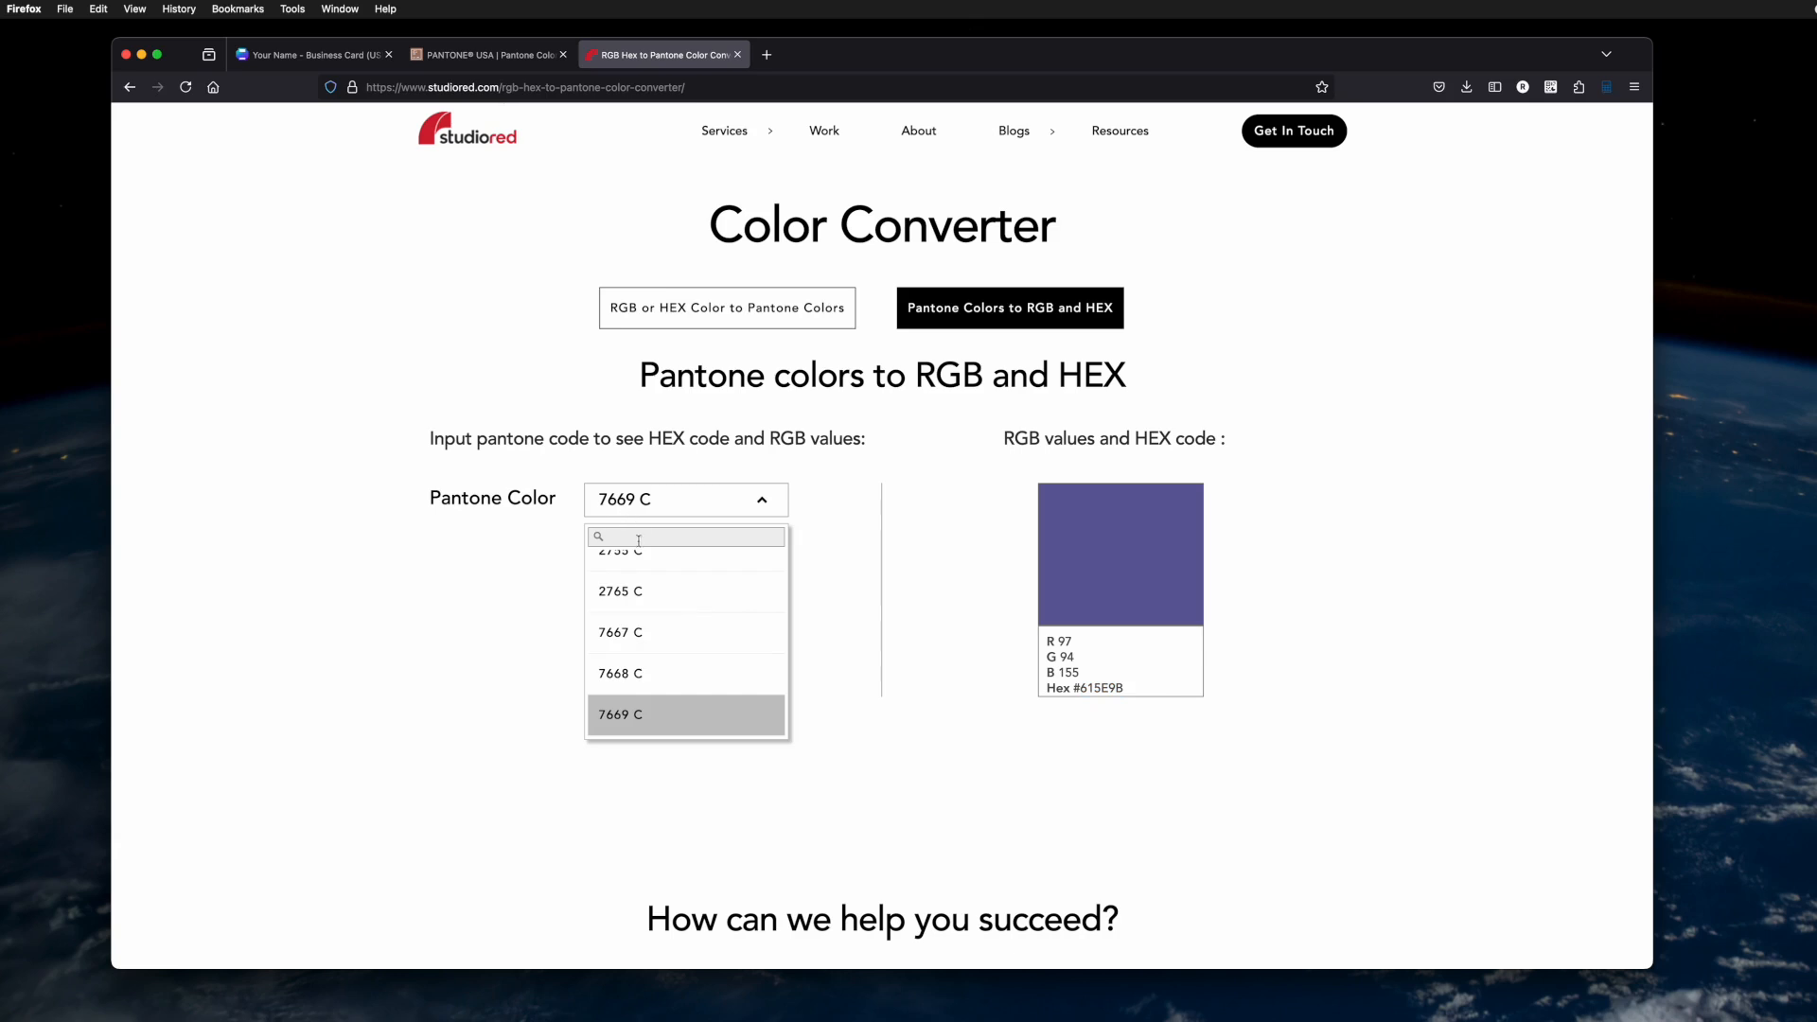
pyautogui.click(685, 714)
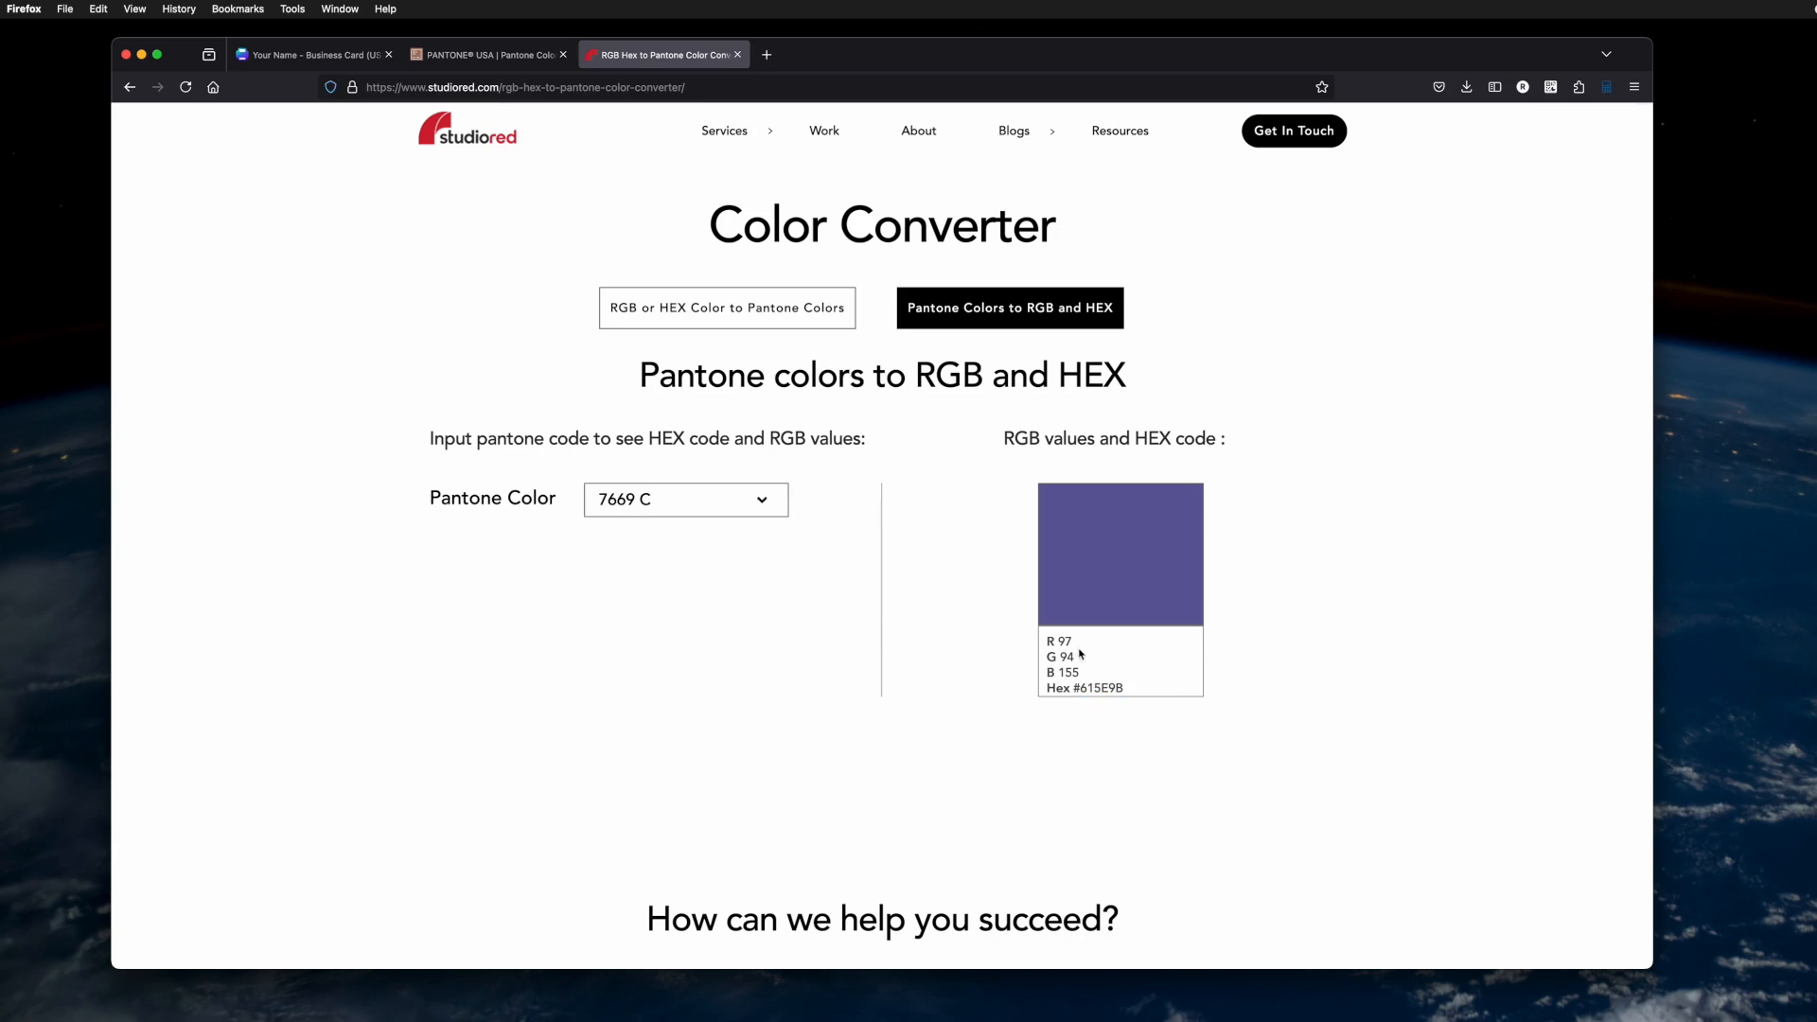
pyautogui.moveTo(1075, 647)
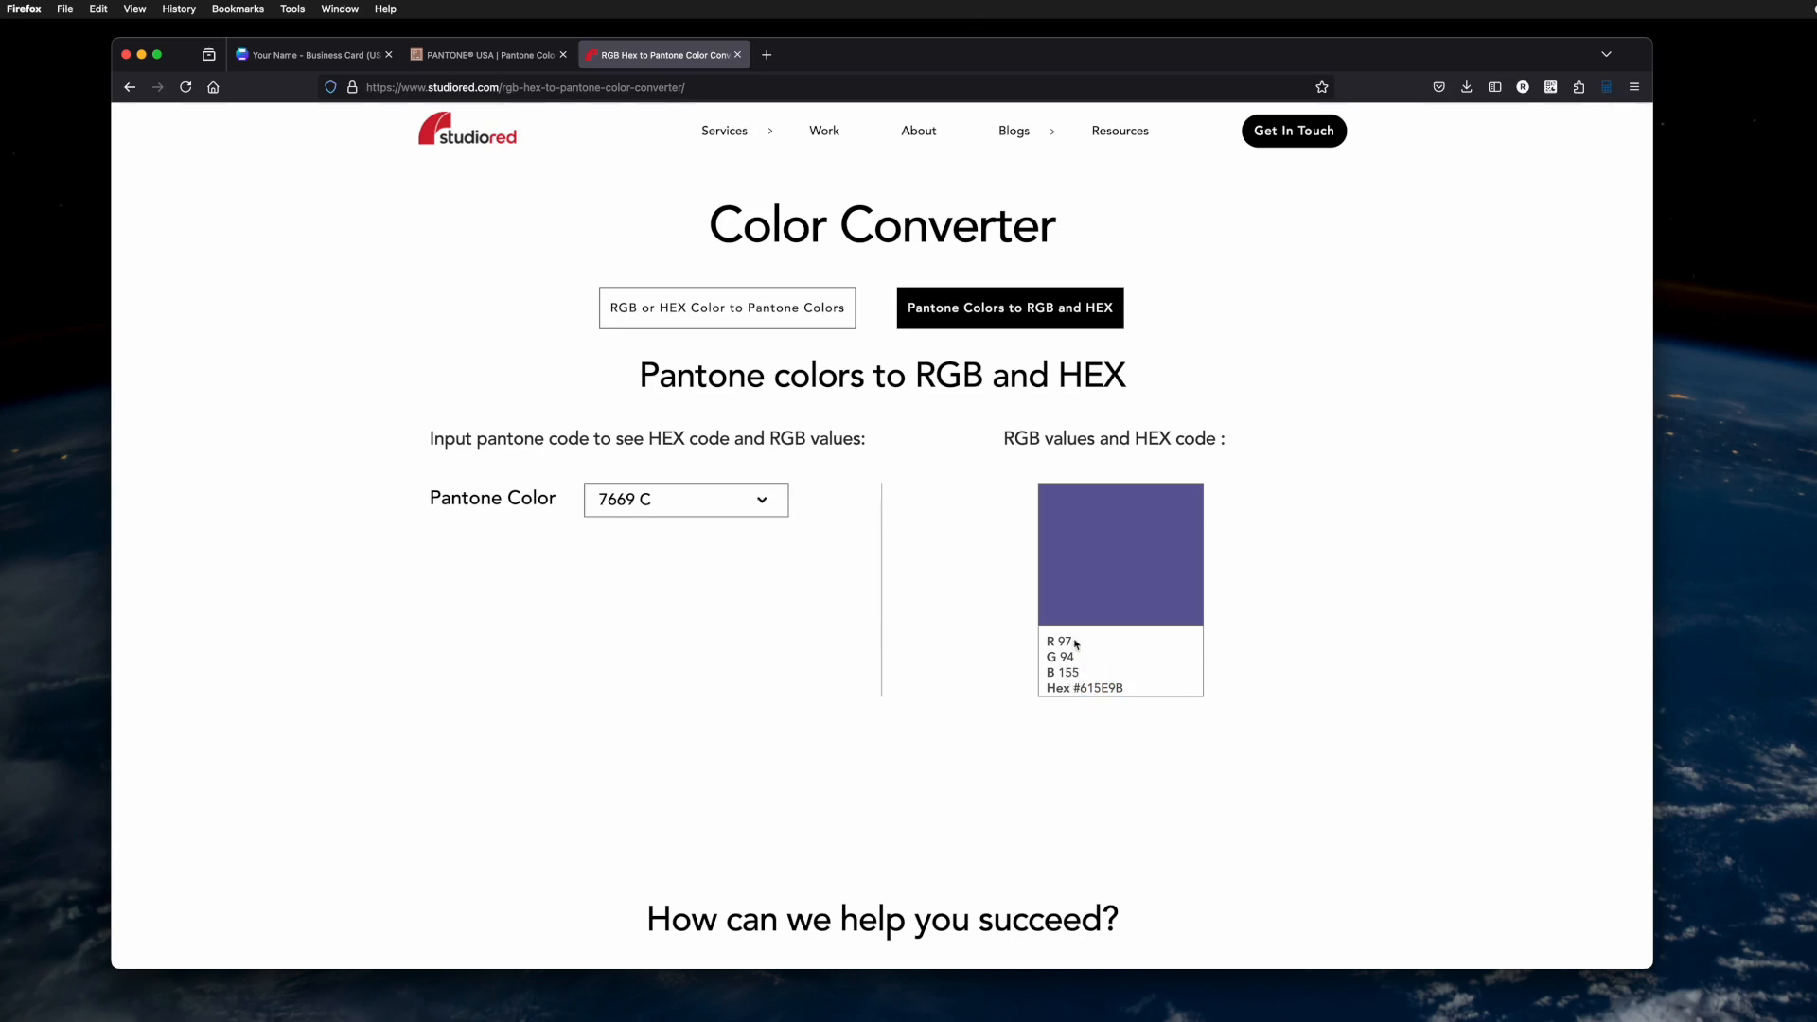
pyautogui.doubleClick(1084, 687)
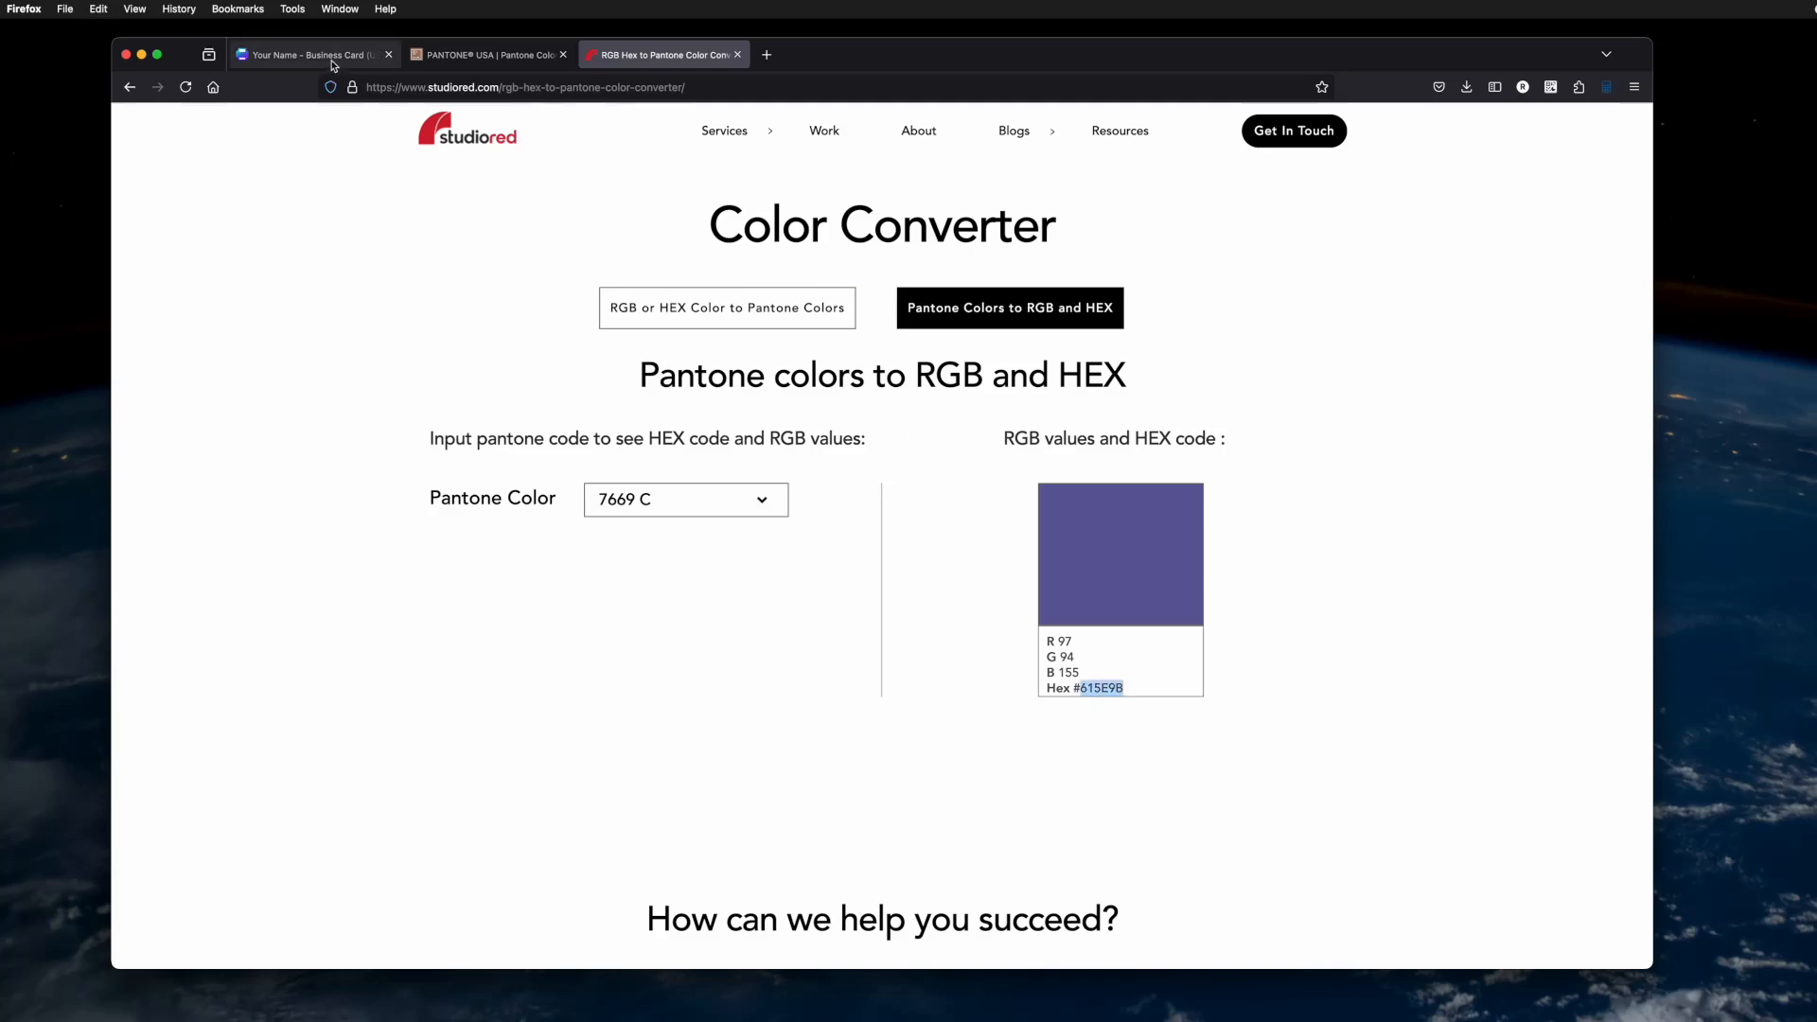
# Fill the business card's right panel with colour 615E9B via Canva's colour search
pyautogui.click(311, 55)
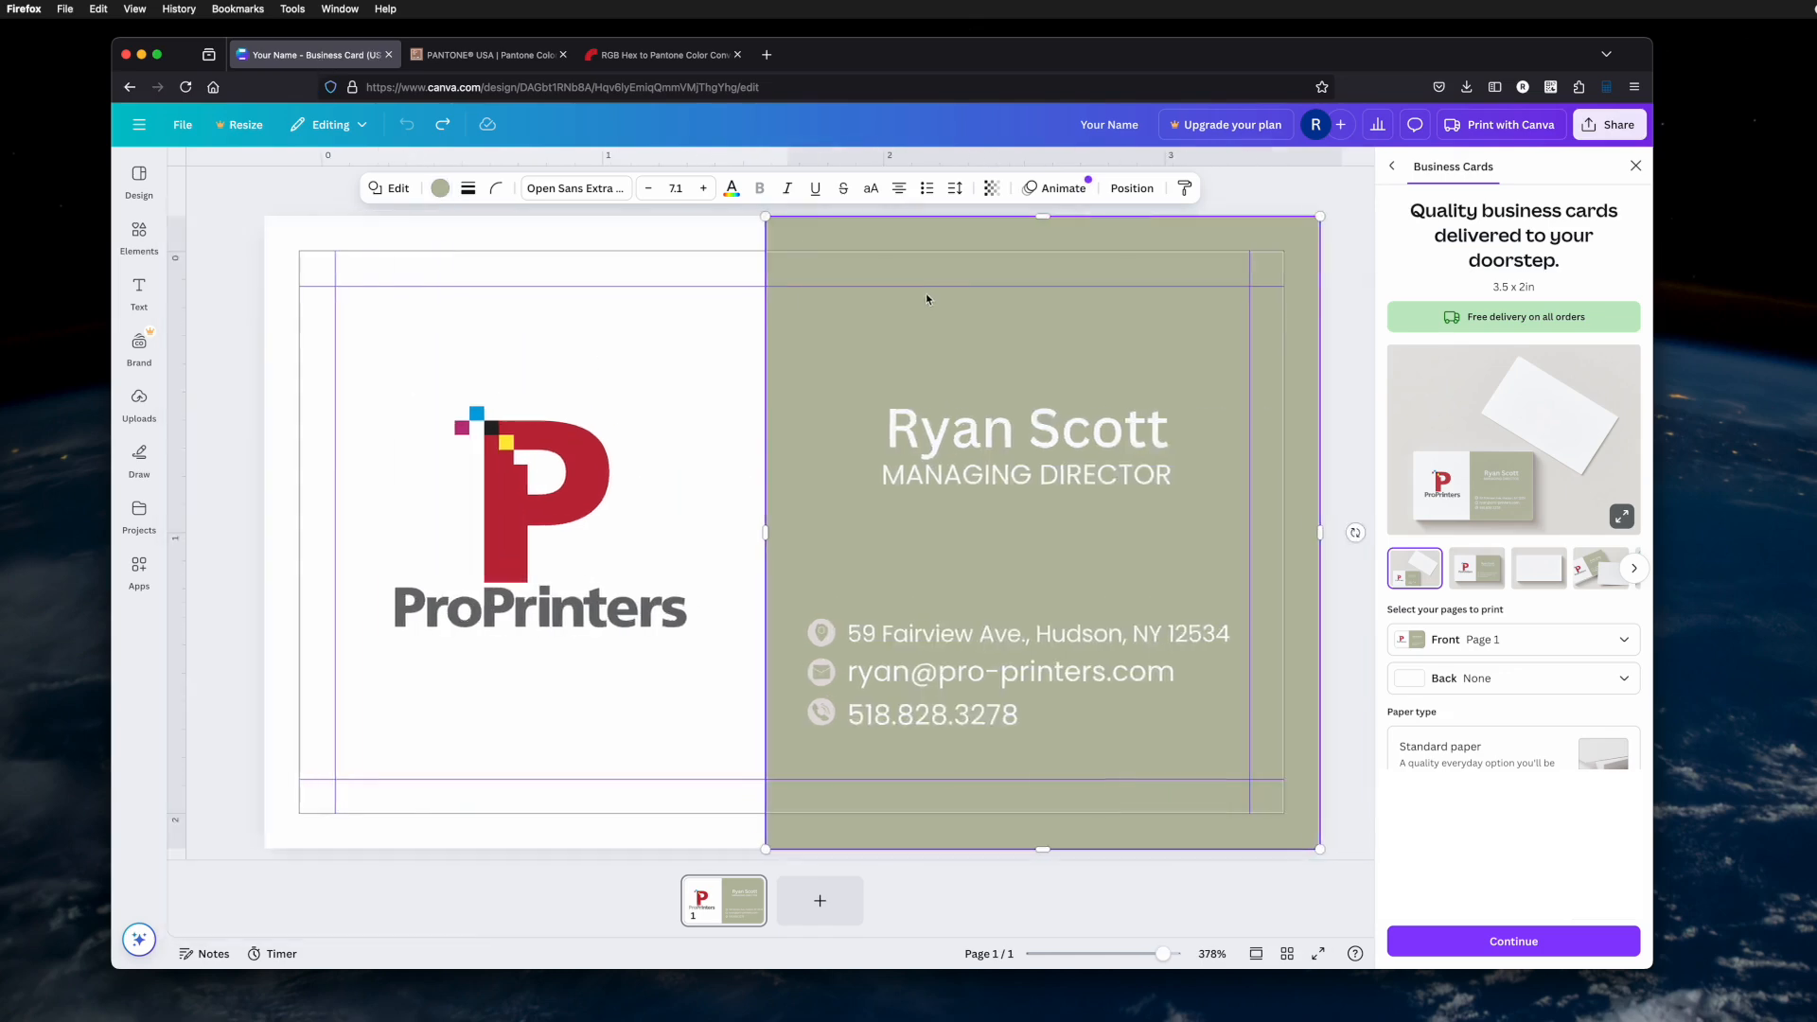
pyautogui.click(439, 188)
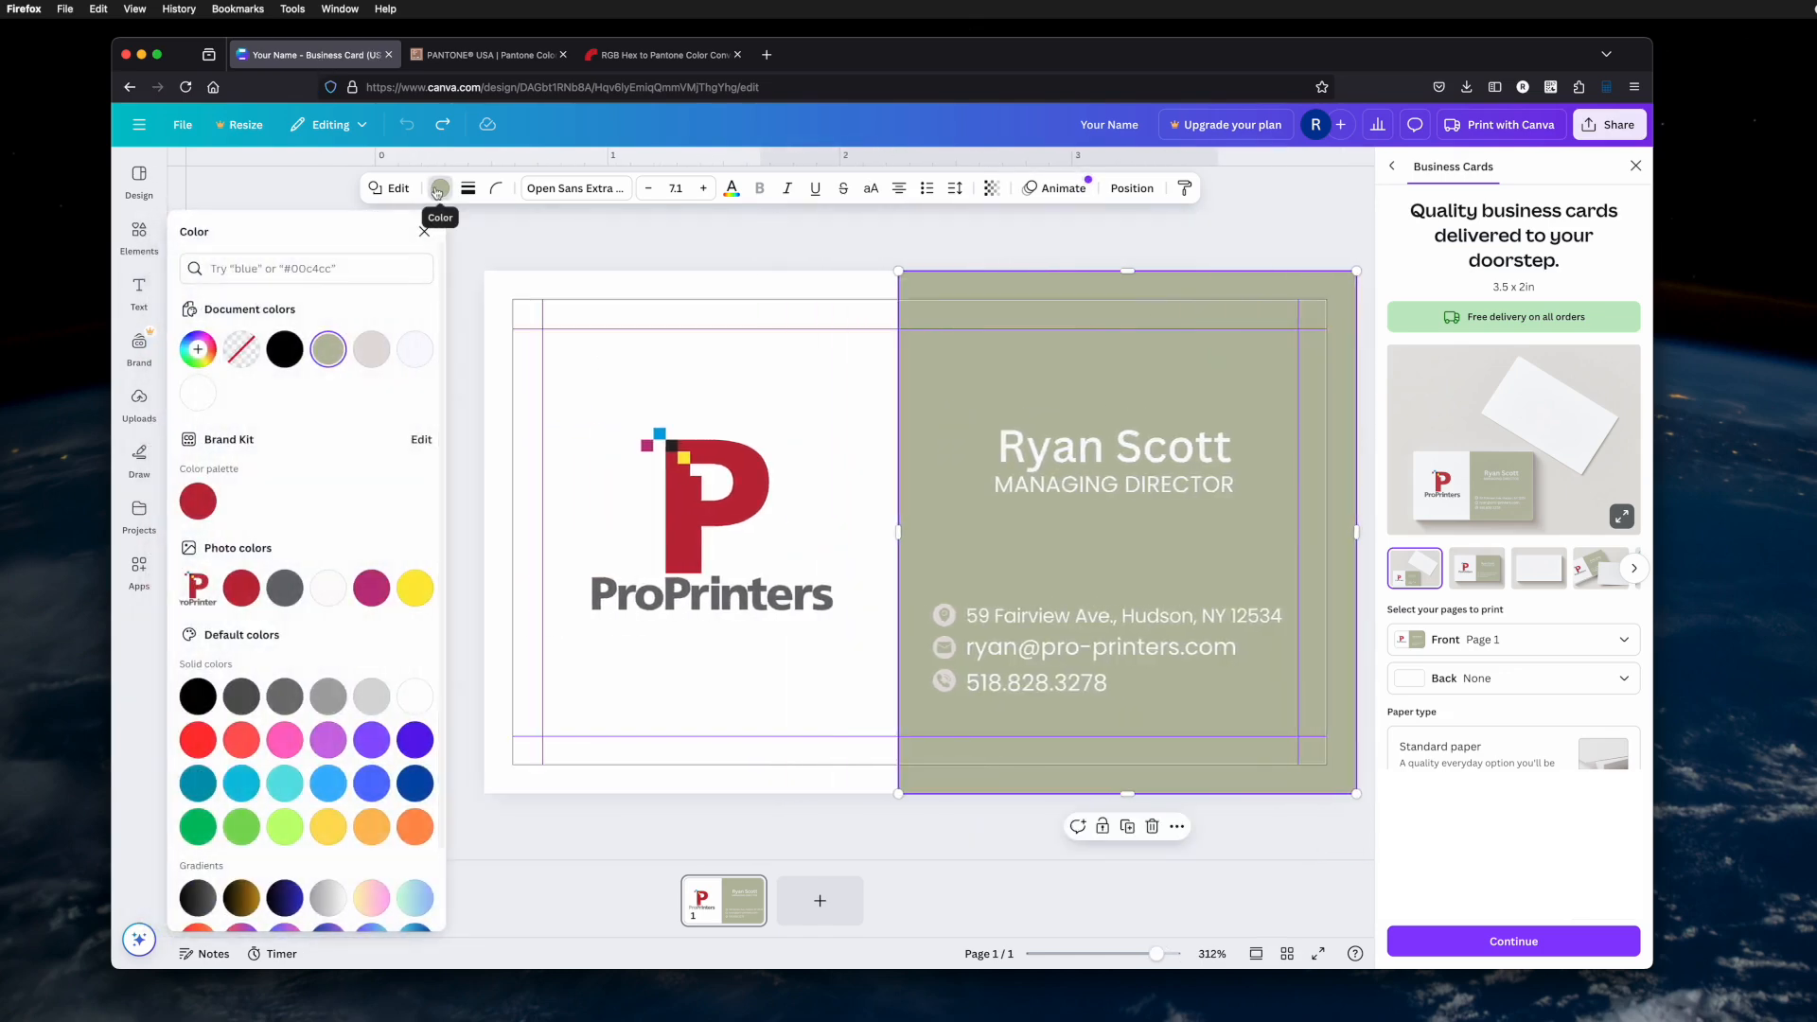
pyautogui.write('615E9B')
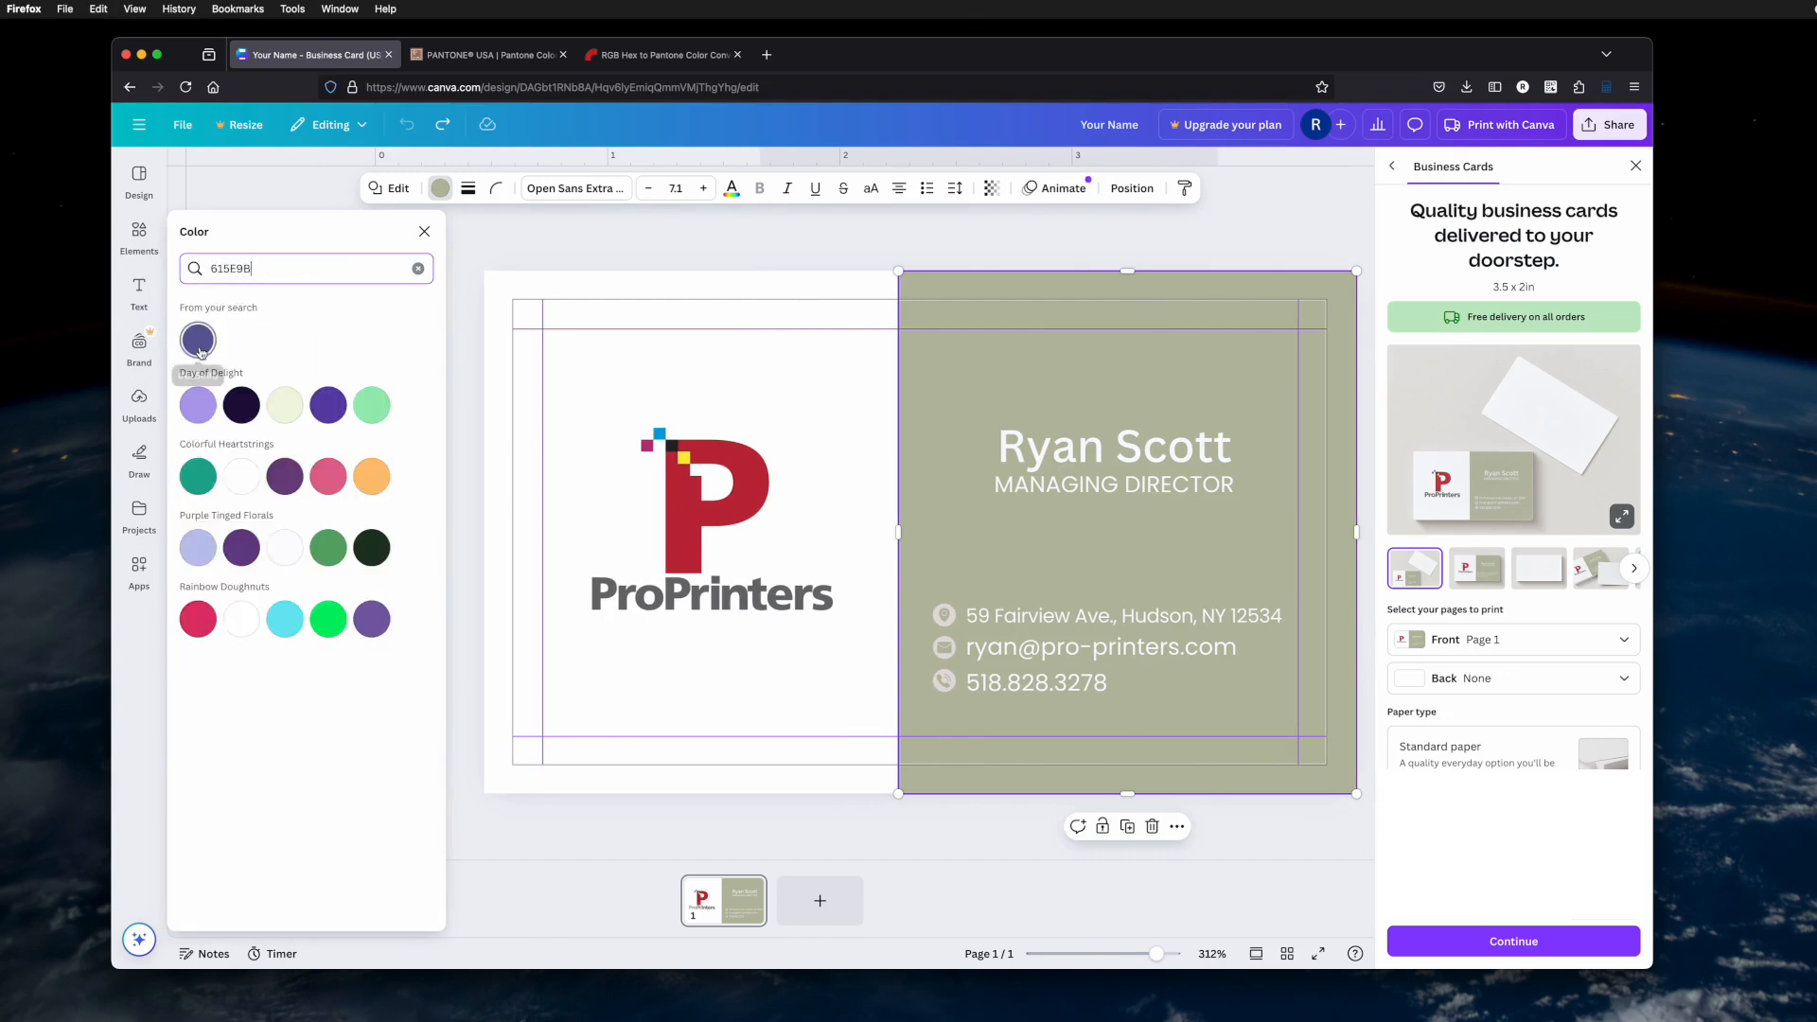
pyautogui.click(197, 339)
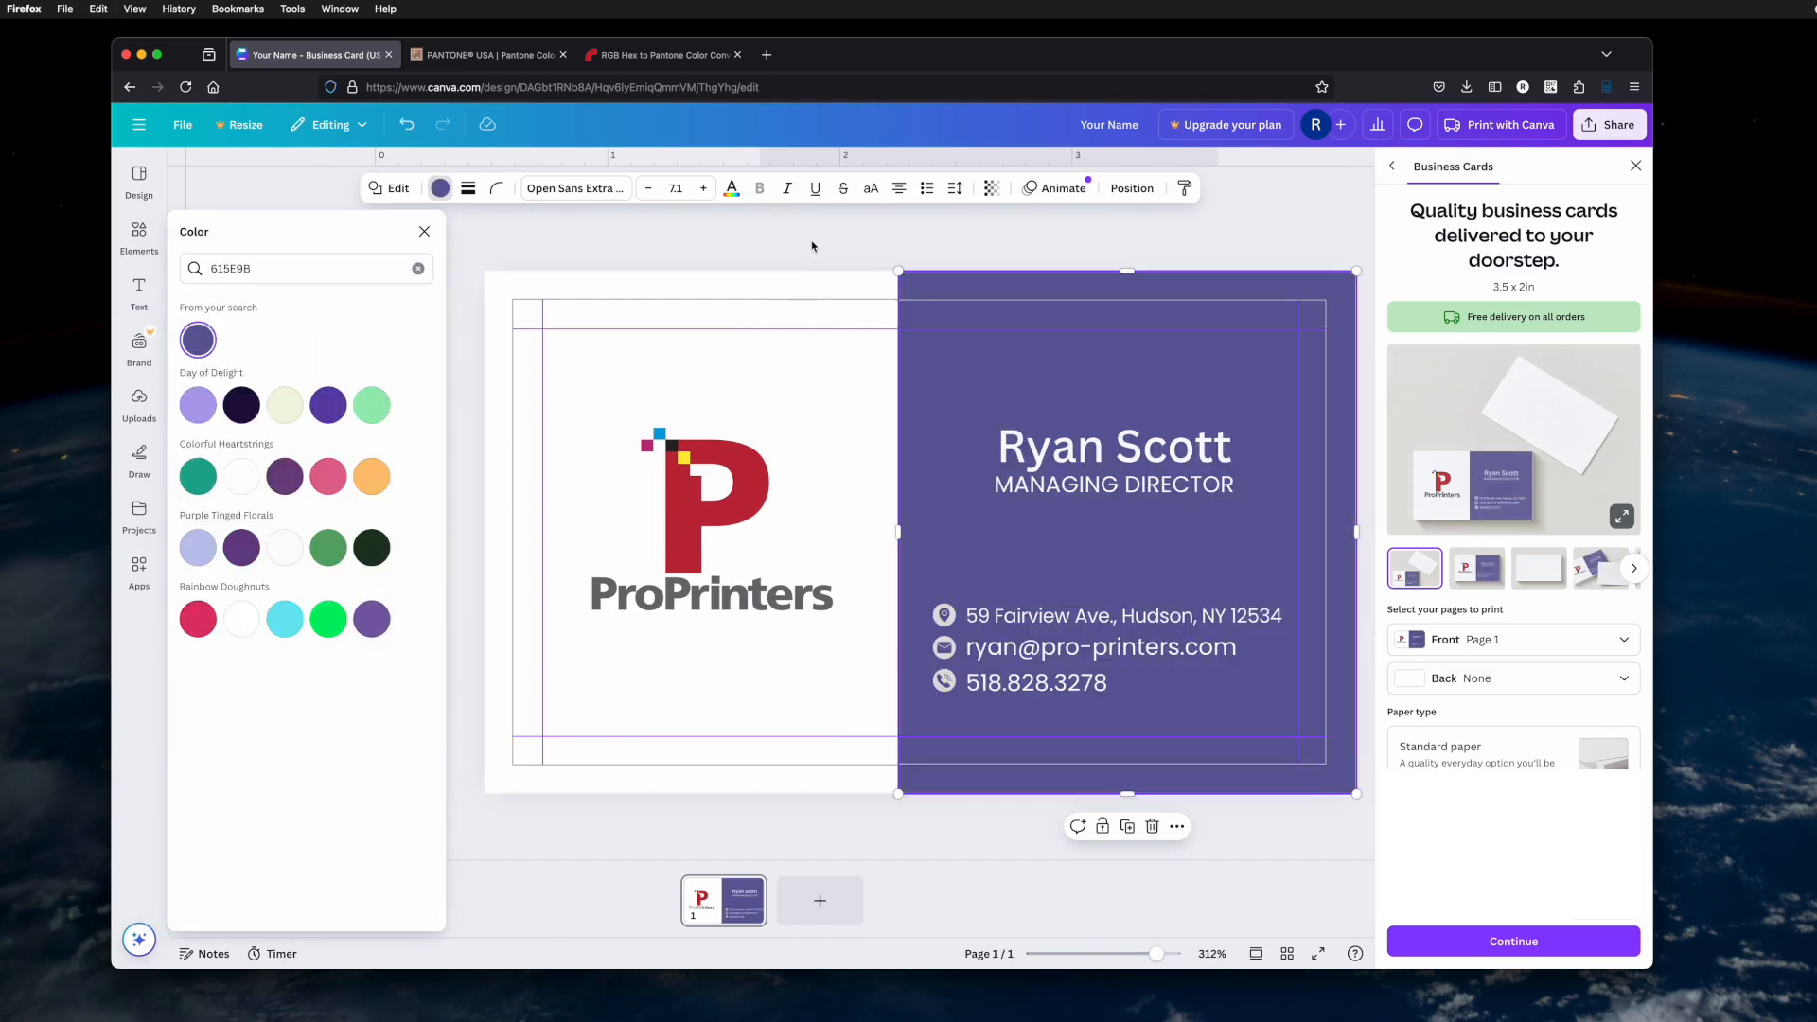